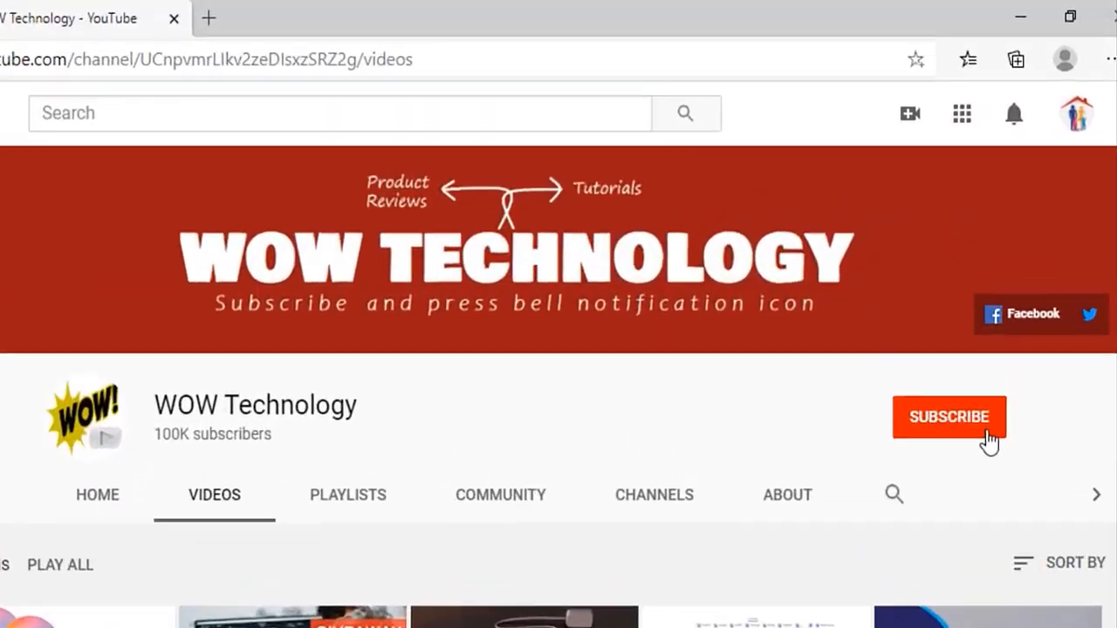
# Browse the Windows/Office promotion page down through the Windows 10 and Office product cards
pyautogui.click(949, 415)
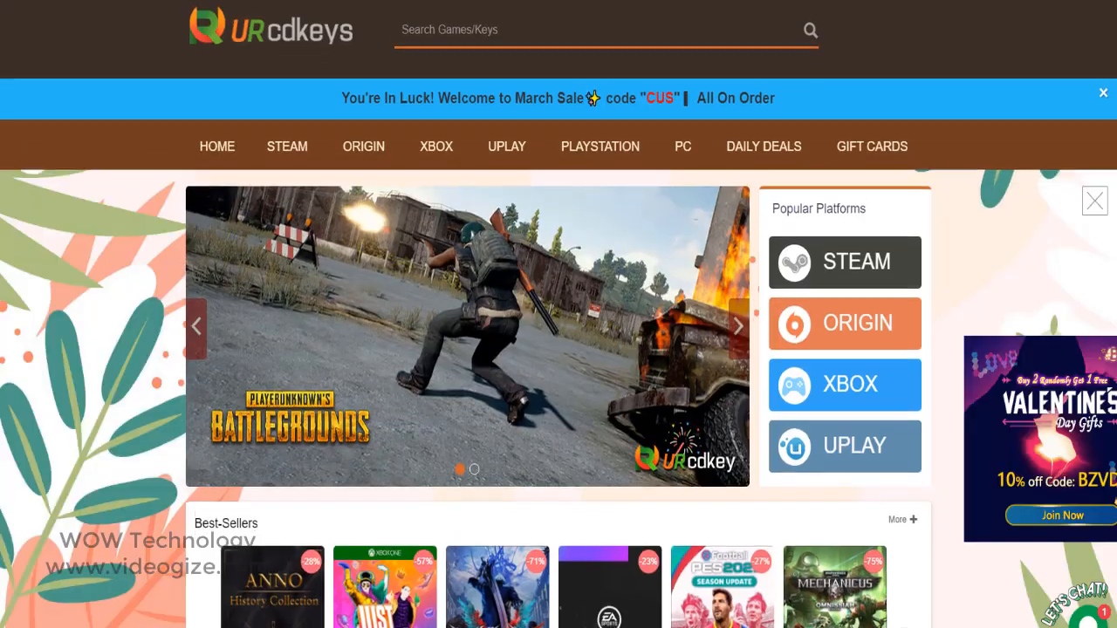
pyautogui.scroll(-3)
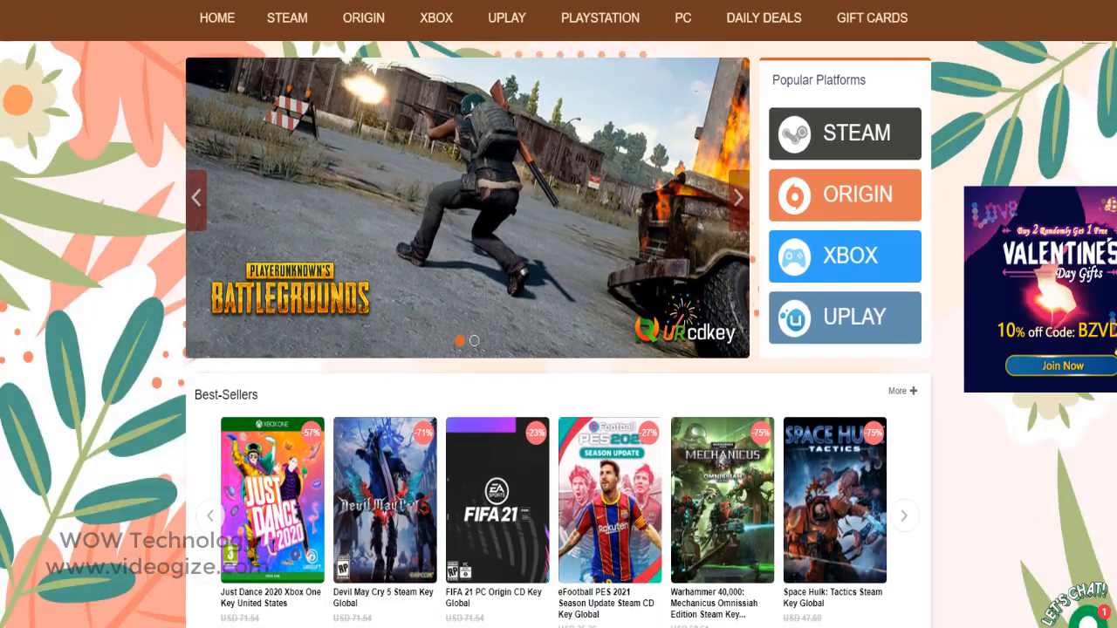
pyautogui.scroll(-3)
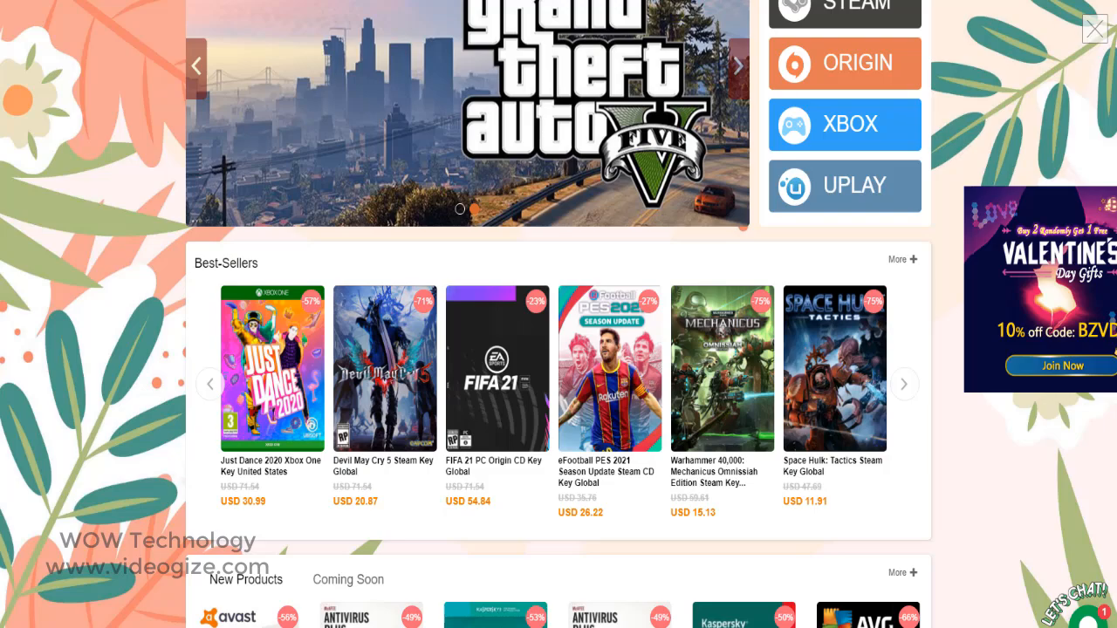
pyautogui.scroll(-3)
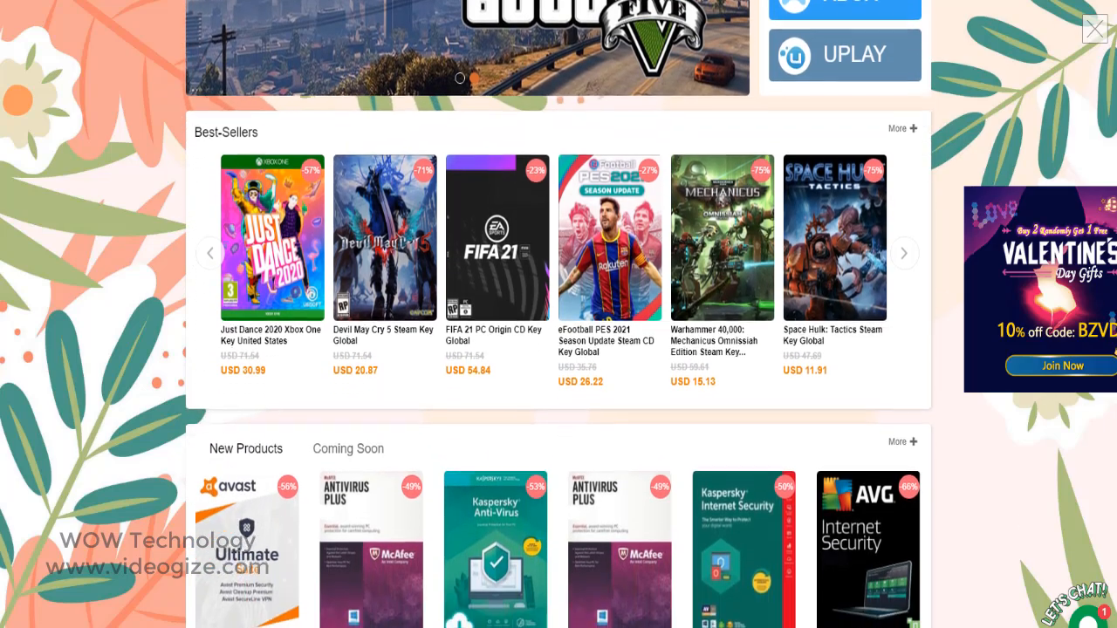
pyautogui.scroll(-3)
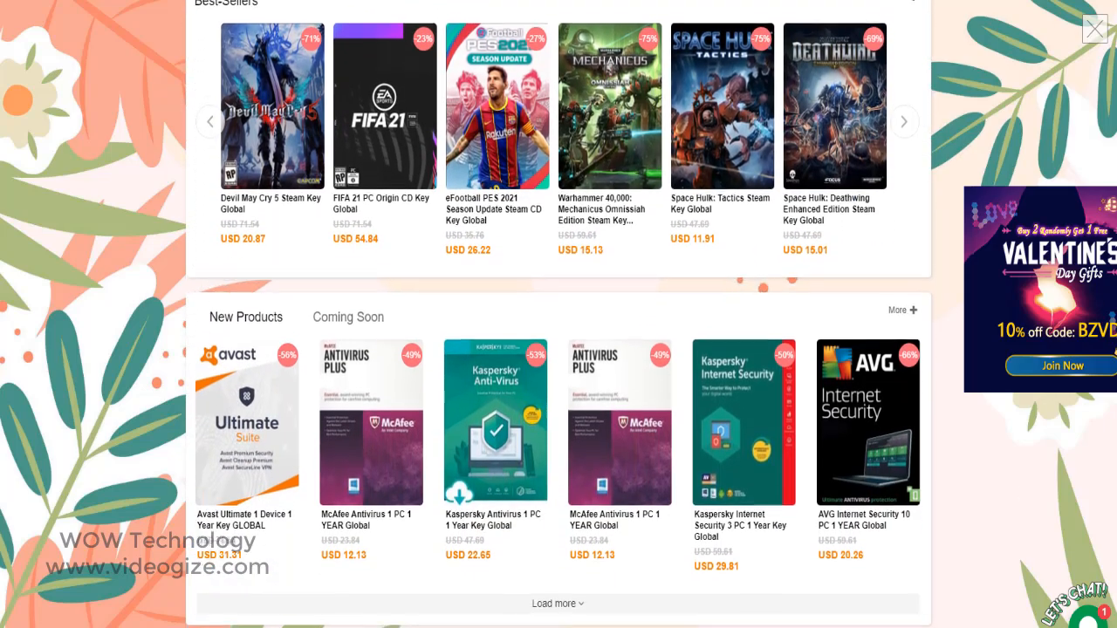
pyautogui.scroll(-3)
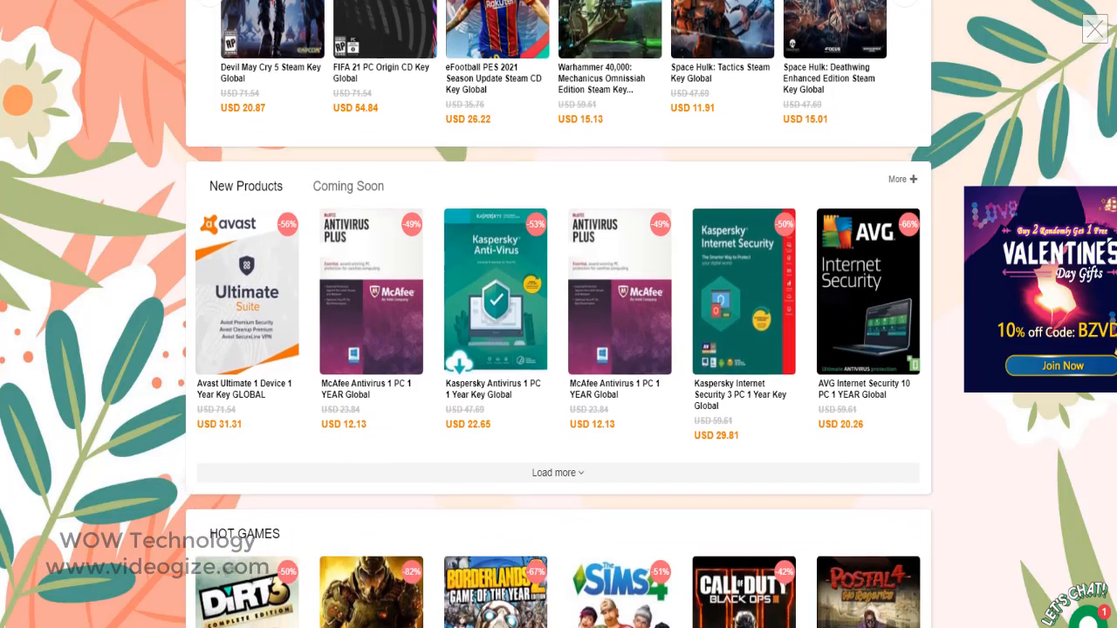
pyautogui.scroll(-3)
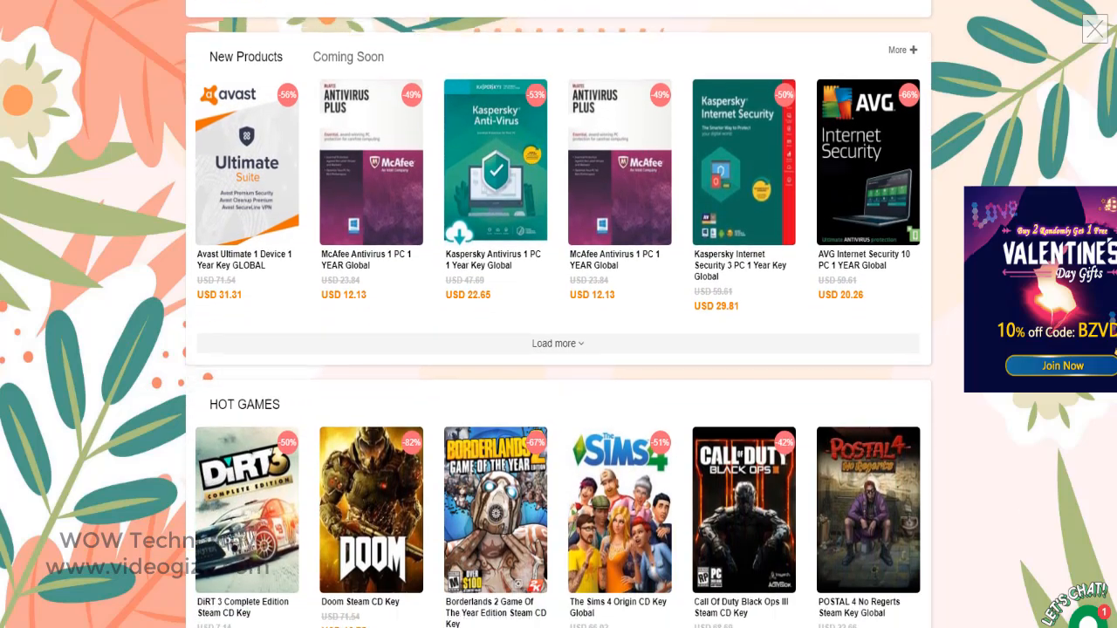
pyautogui.scroll(-3)
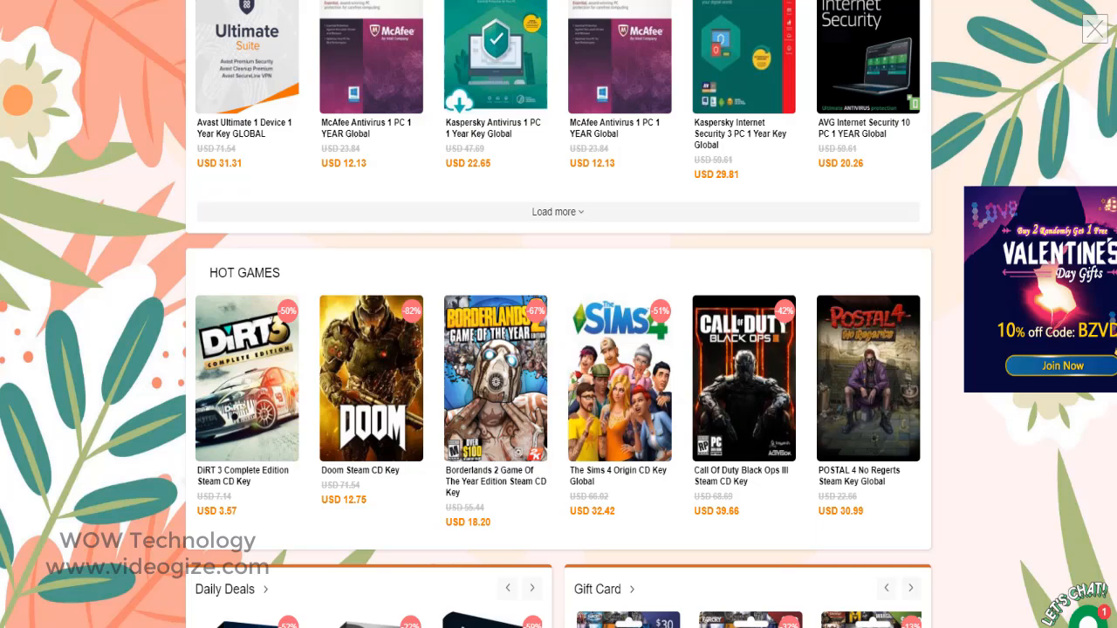
pyautogui.scroll(-3)
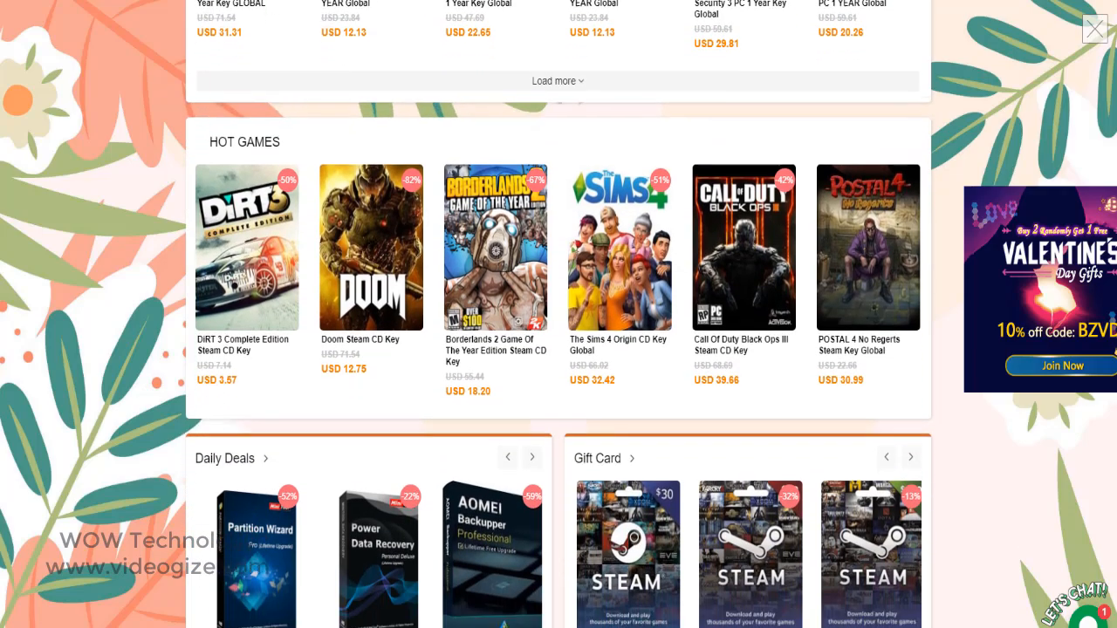
pyautogui.scroll(-3)
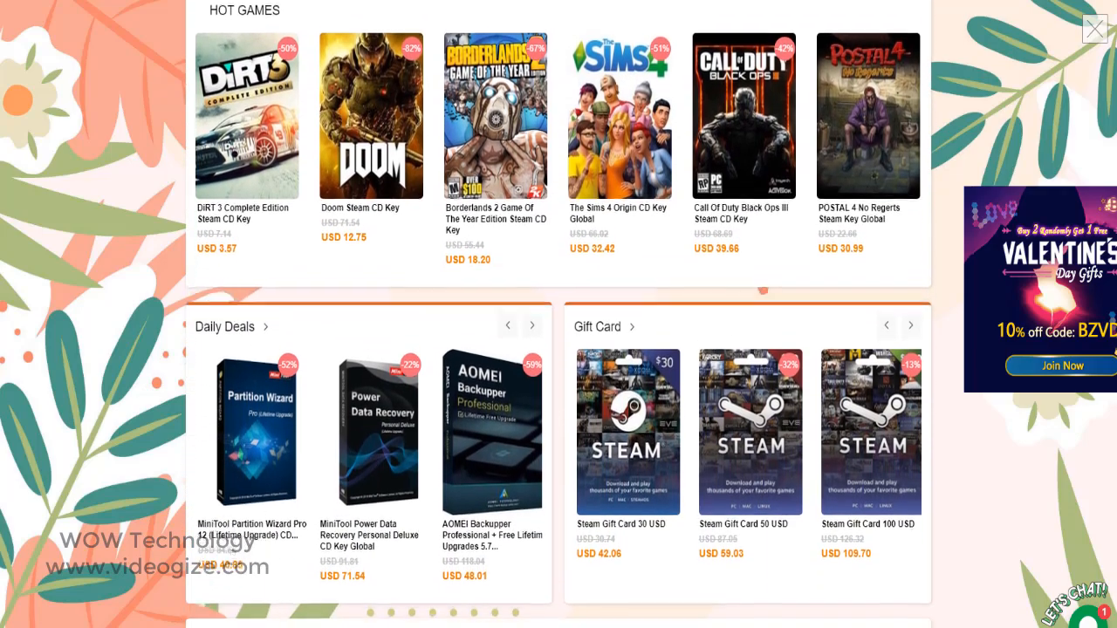
pyautogui.scroll(-3)
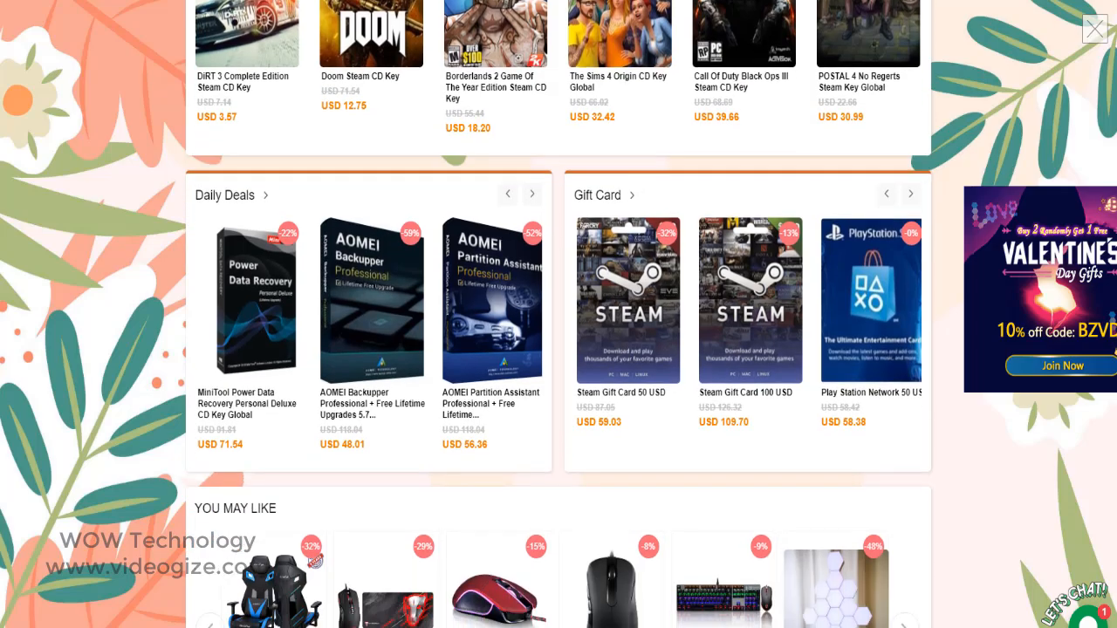
pyautogui.scroll(-3)
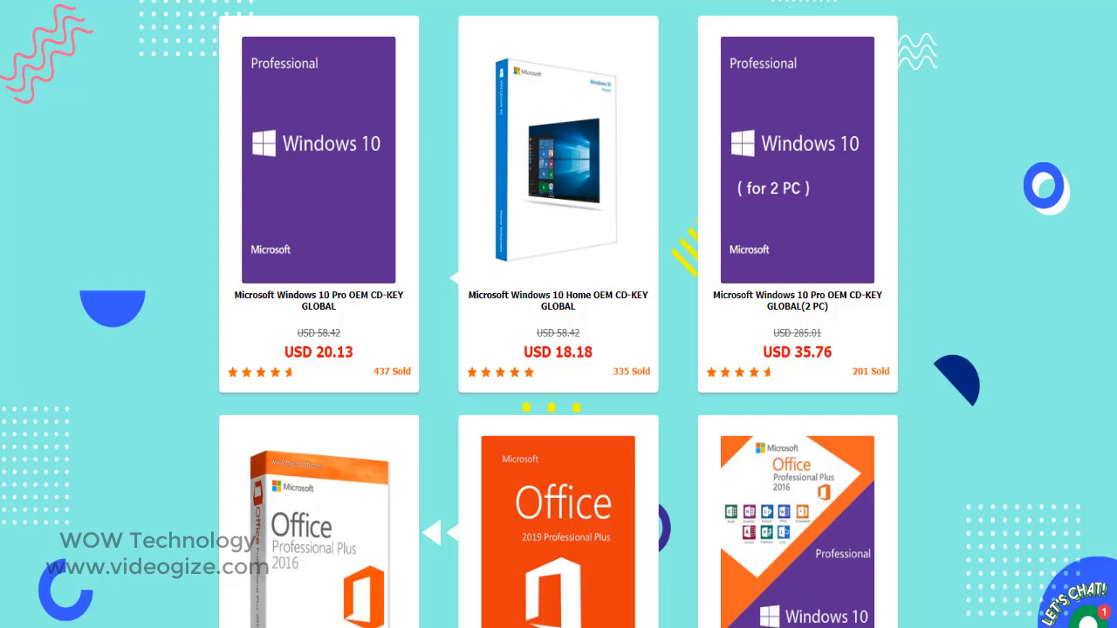
pyautogui.scroll(-3)
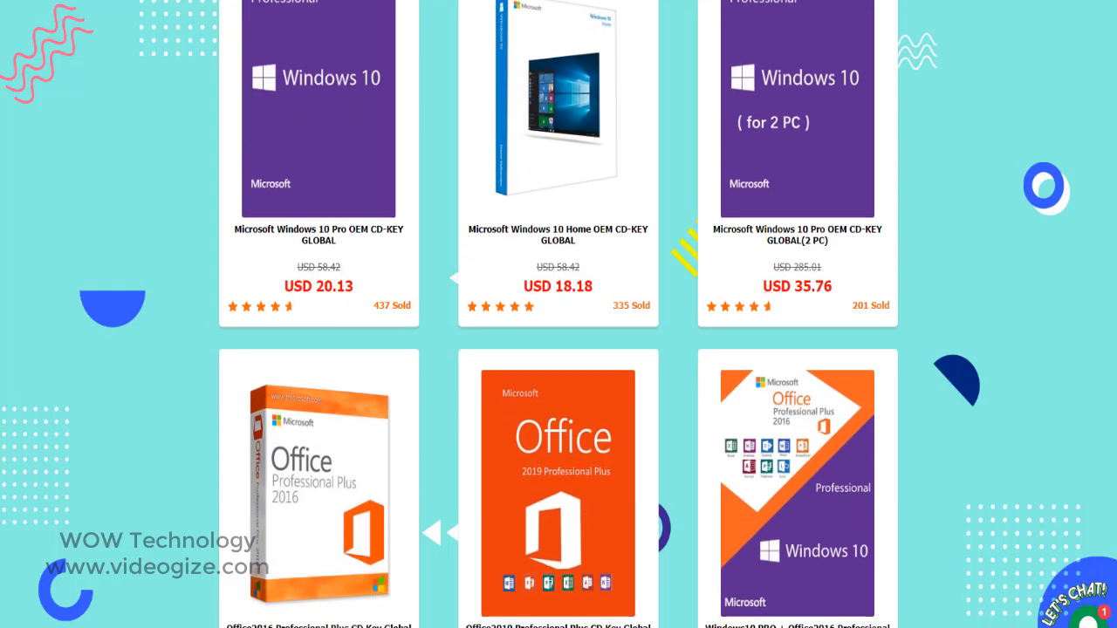
pyautogui.scroll(-3)
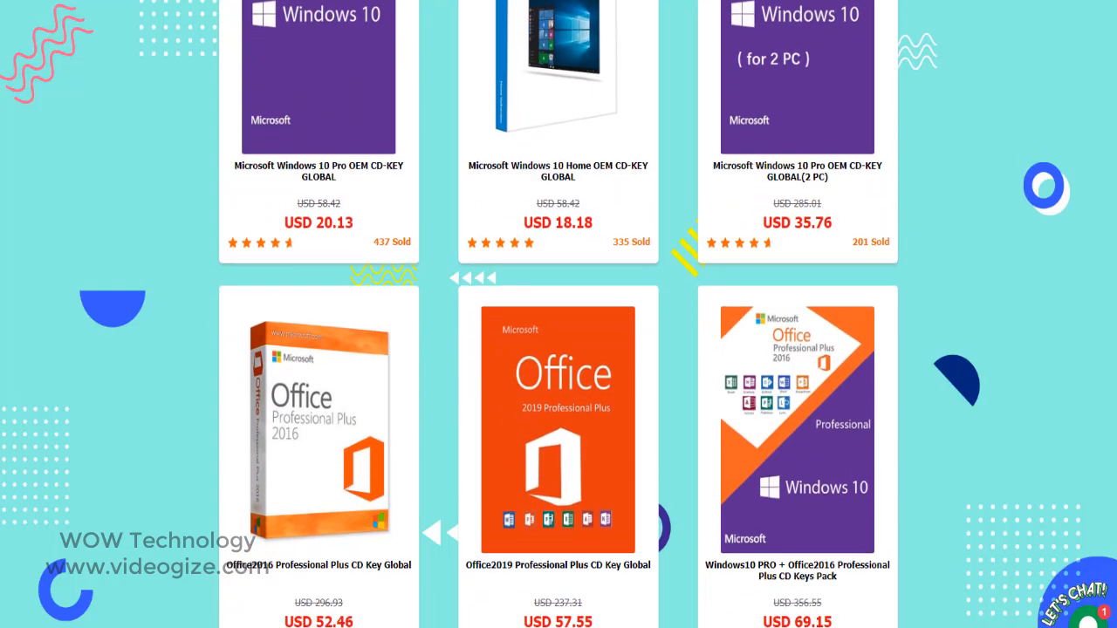
pyautogui.scroll(-3)
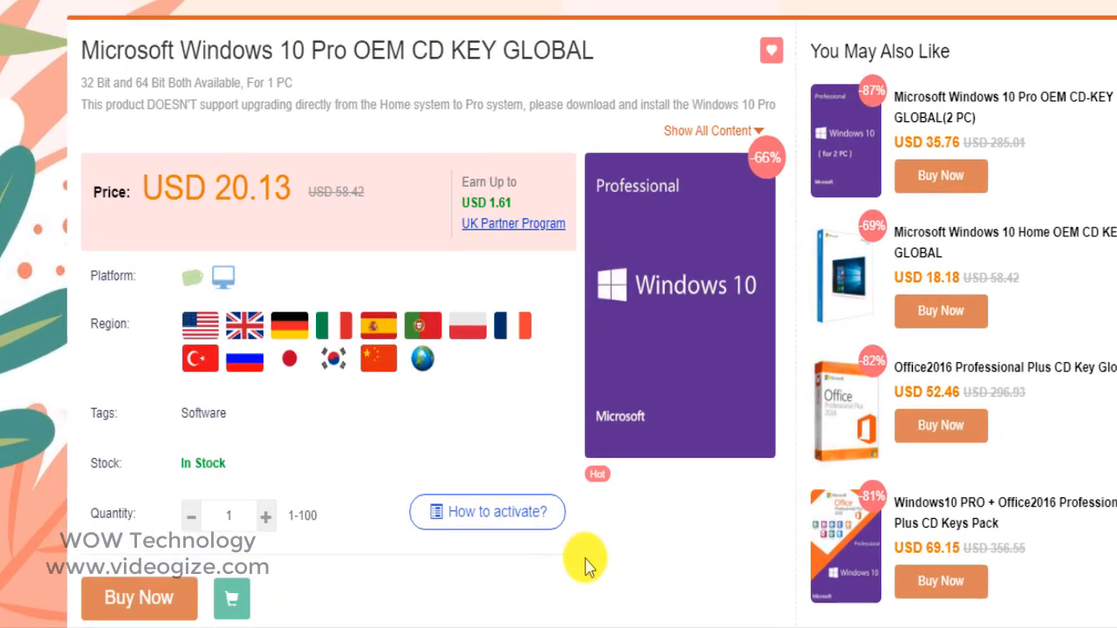
# Read the 'How to activate?' guide for the Windows 10 Pro OEM key
pyautogui.click(486, 511)
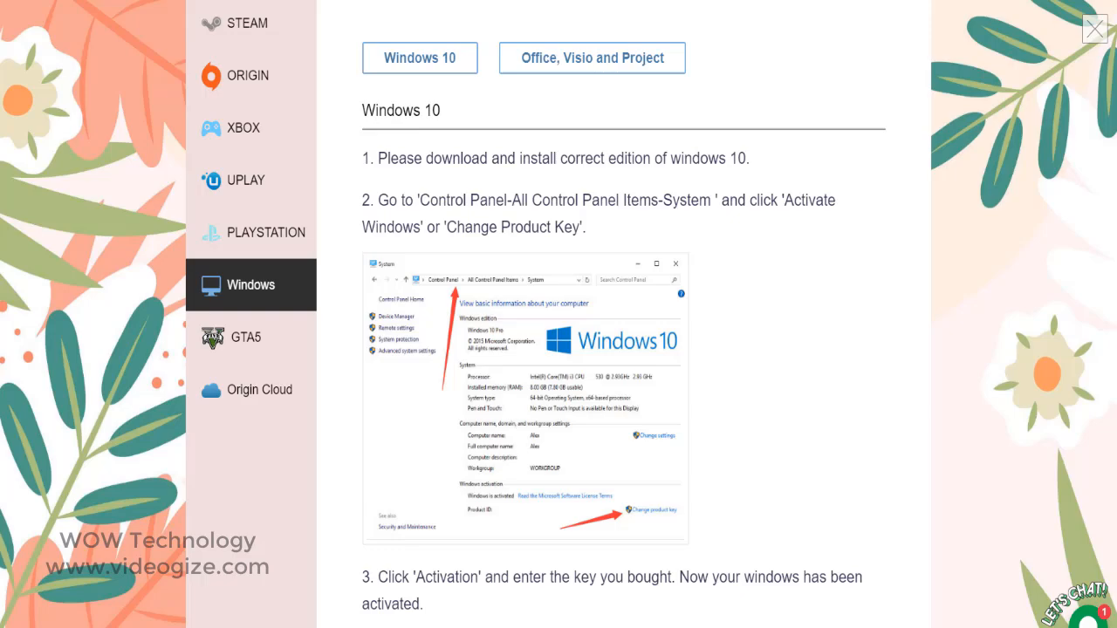
pyautogui.scroll(-3)
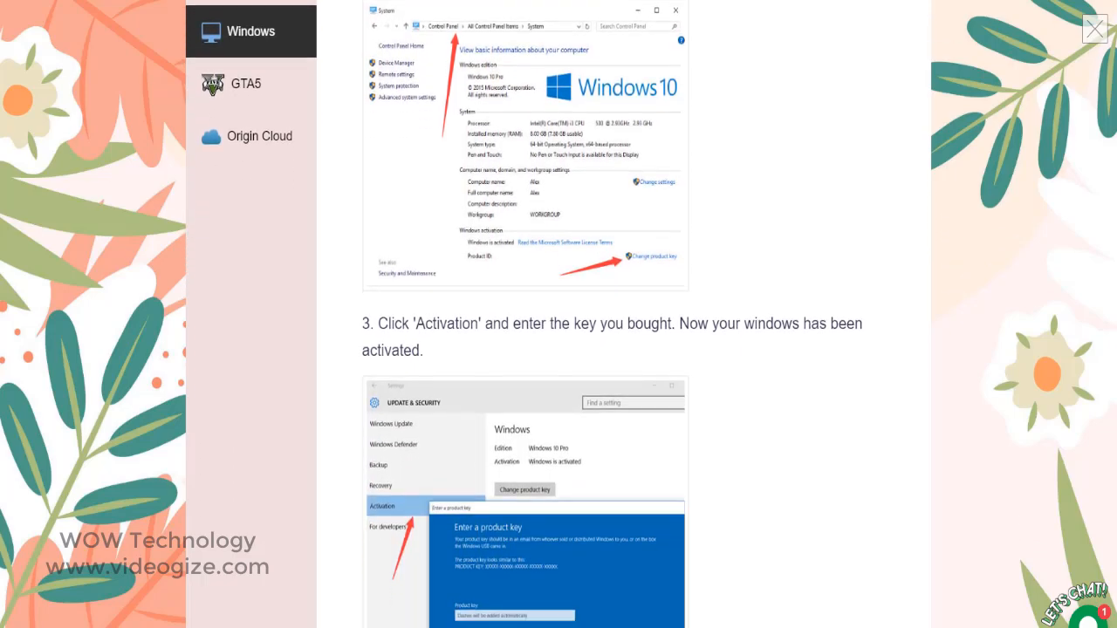
pyautogui.scroll(-3)
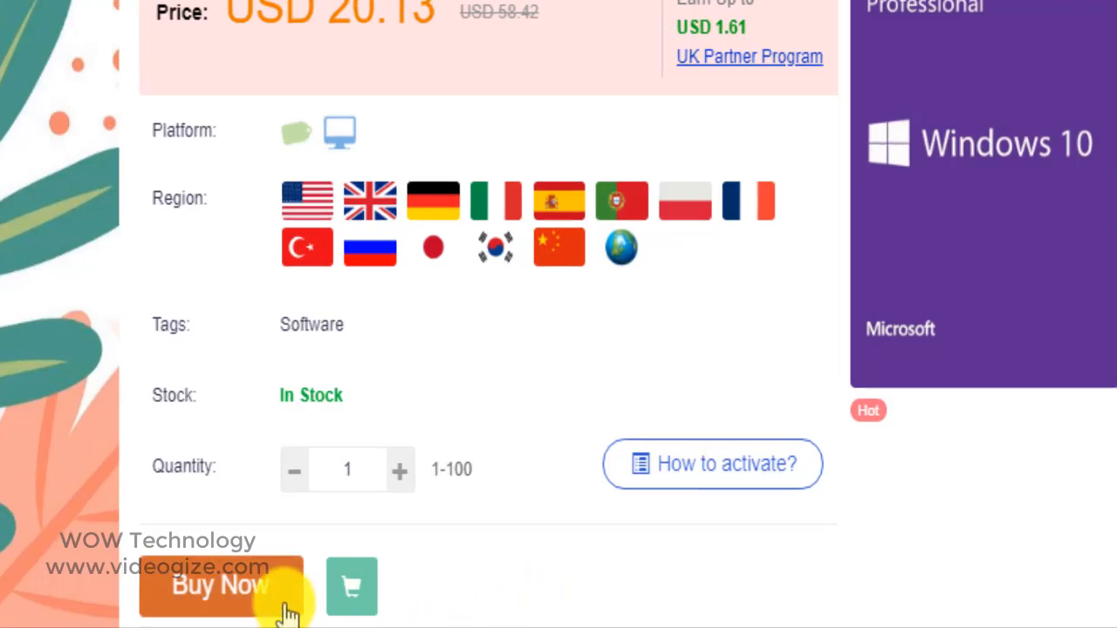
# Start buying the Windows 10 Pro key and sign up a new account with email and password
pyautogui.click(219, 585)
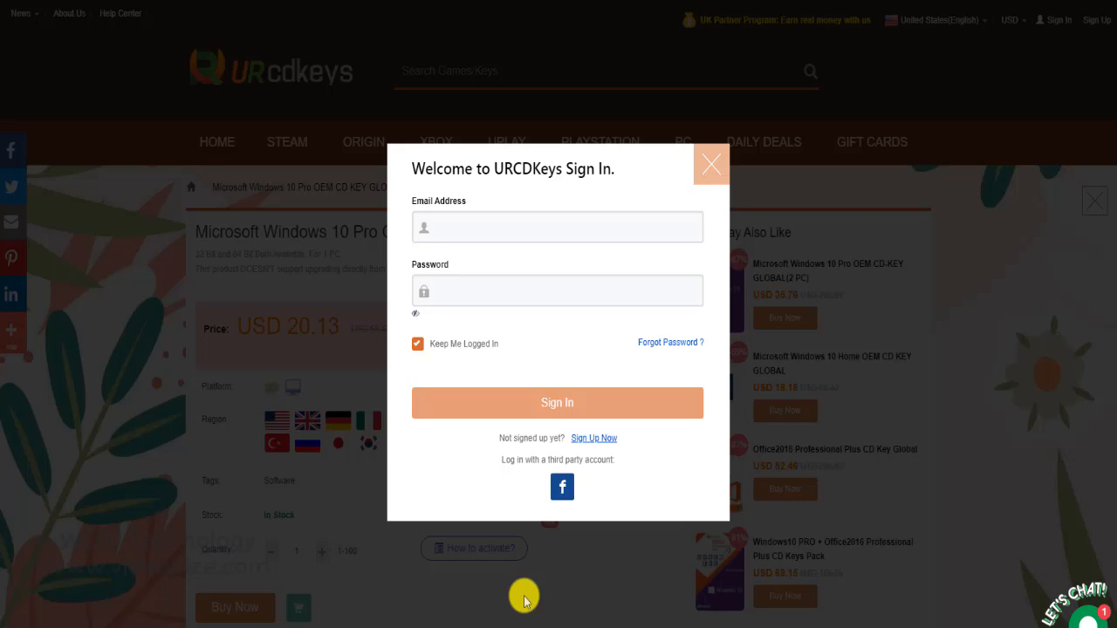
pyautogui.click(593, 438)
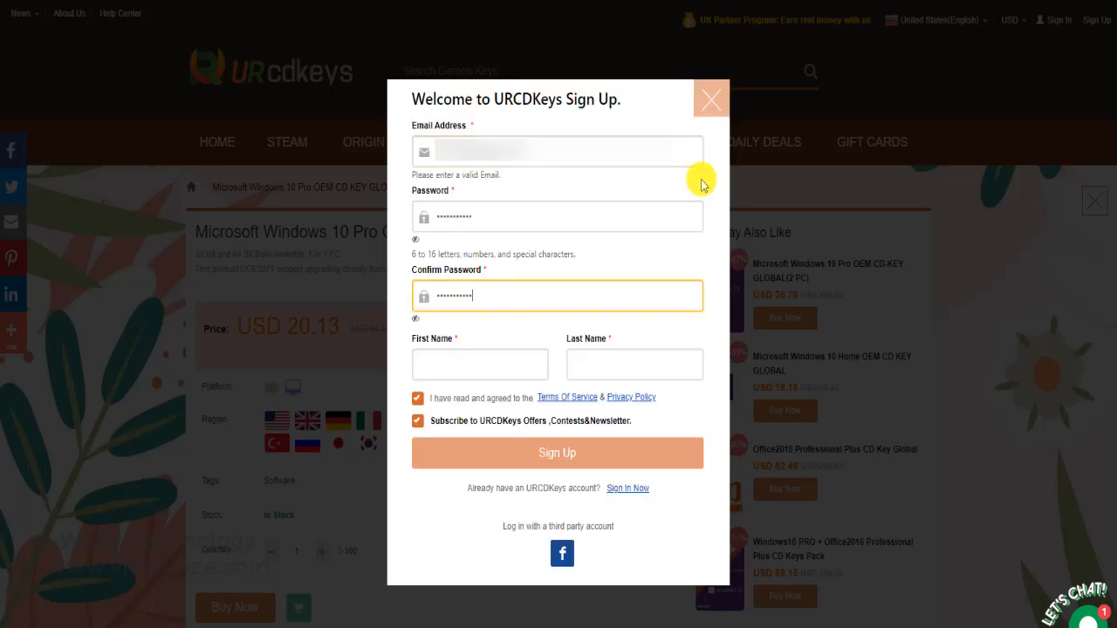
pyautogui.click(558, 453)
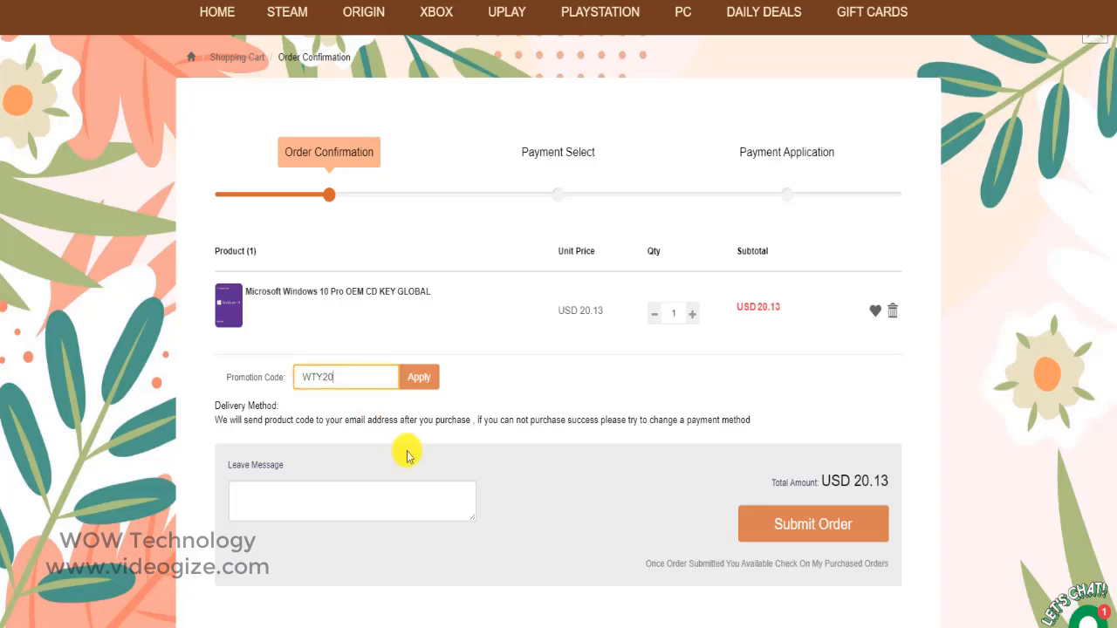
pyautogui.moveTo(492, 381)
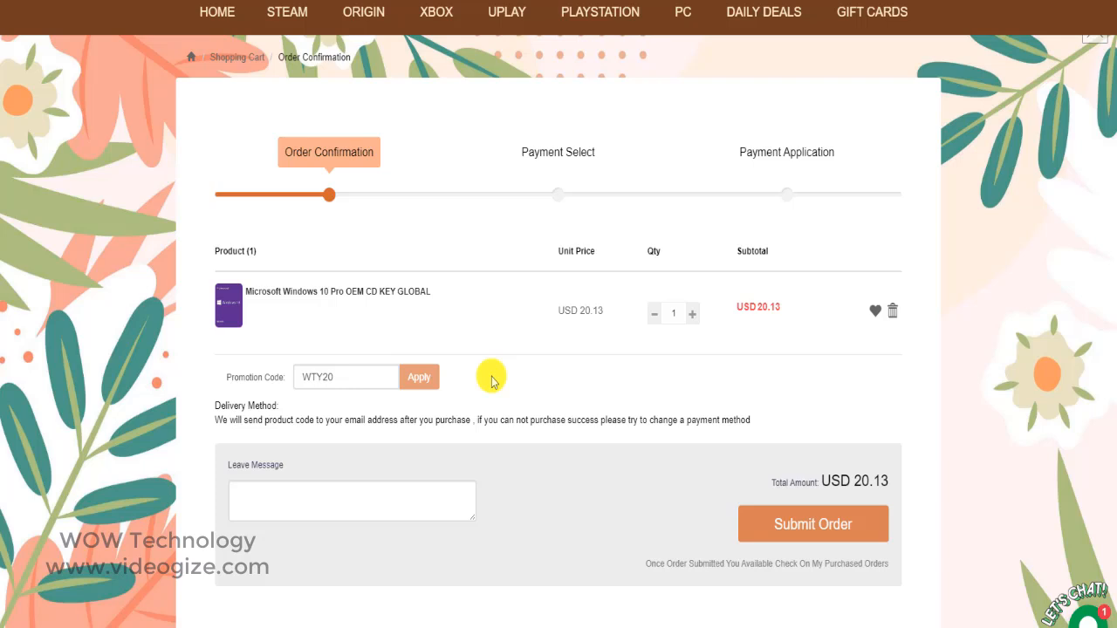
# Apply promo code WTY20, cutting the key to USD 16.10, and submit the order to payment selection
pyautogui.click(418, 377)
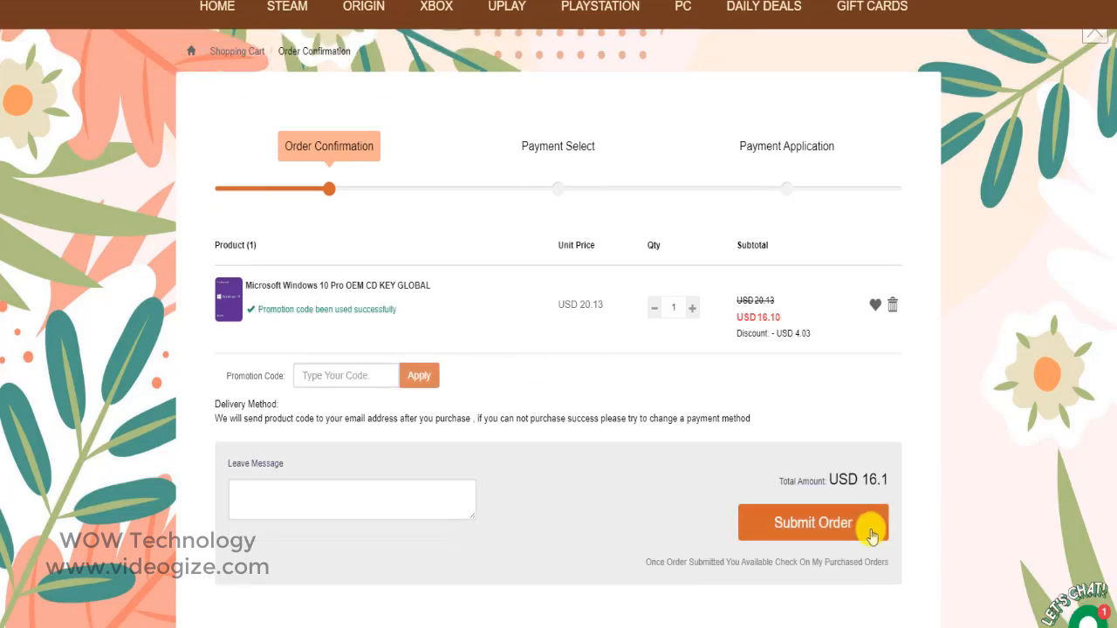
pyautogui.click(813, 523)
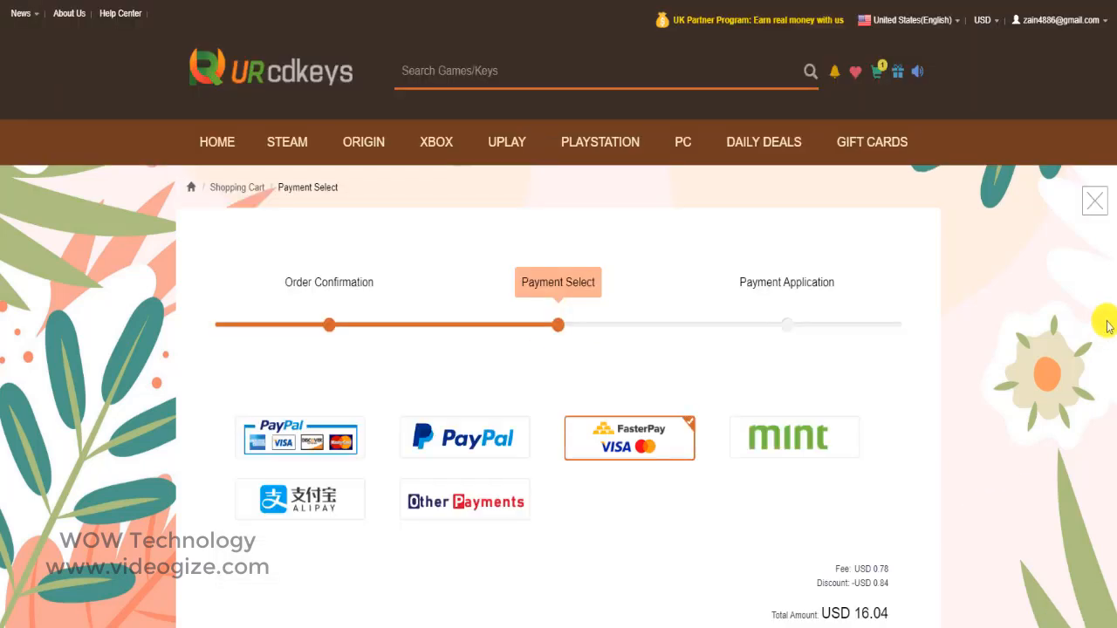
pyautogui.scroll(-3)
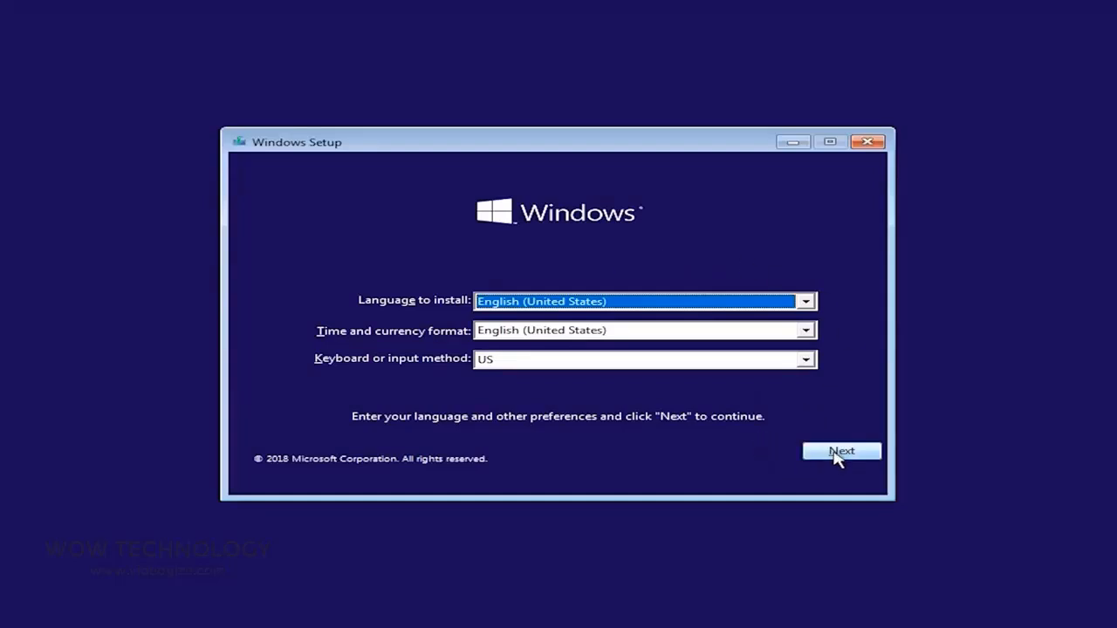
# Accept language preferences, begin installing Windows and continue with the purchased product key
pyautogui.click(841, 450)
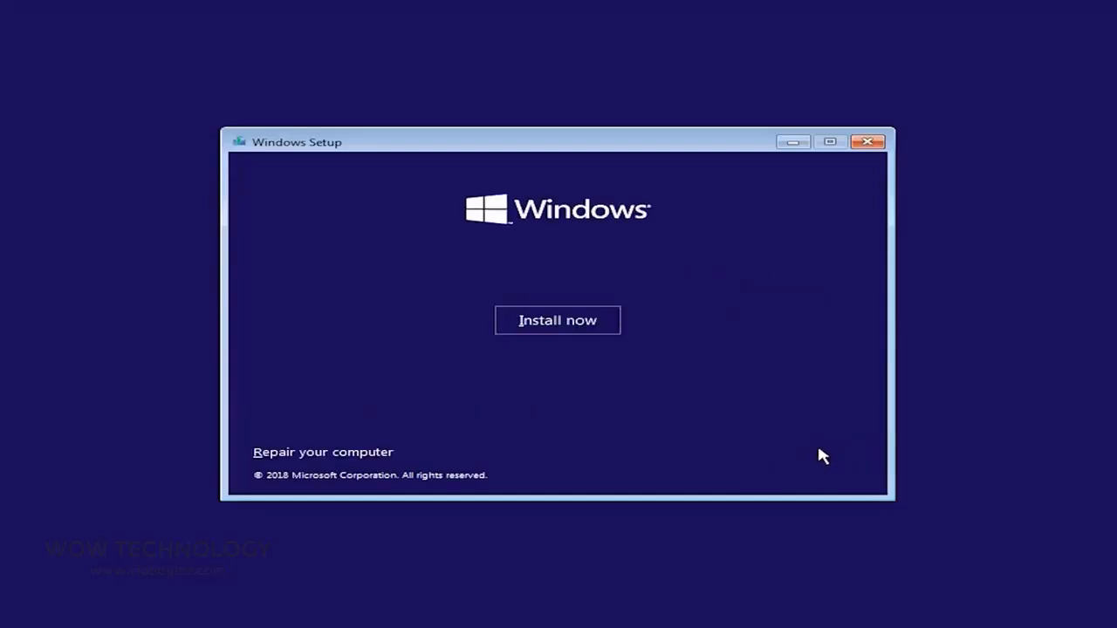
pyautogui.click(556, 320)
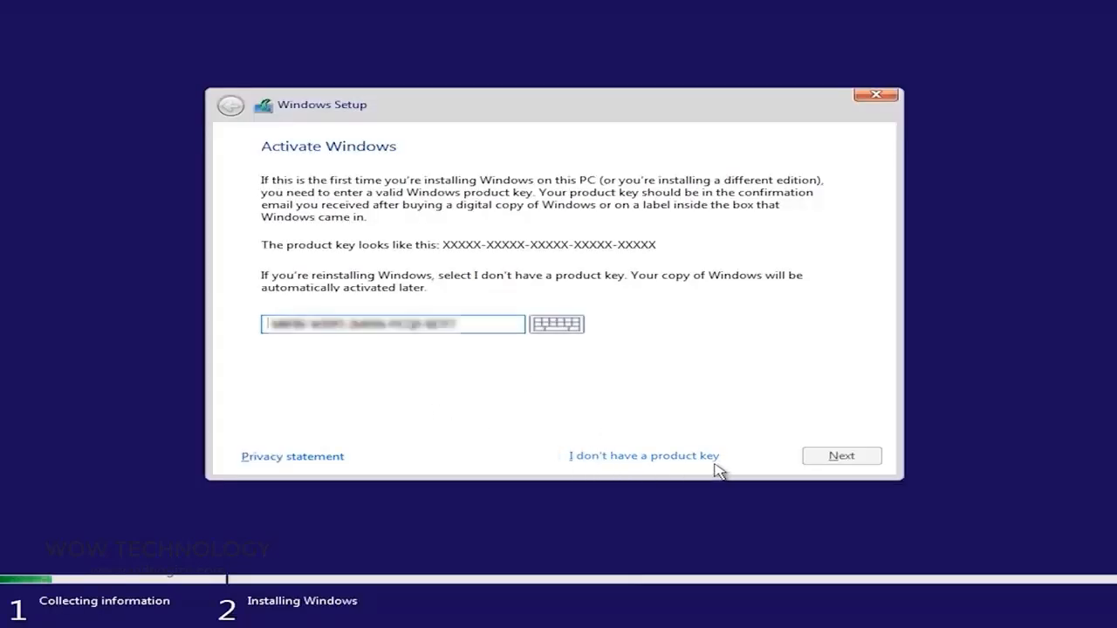
pyautogui.click(642, 456)
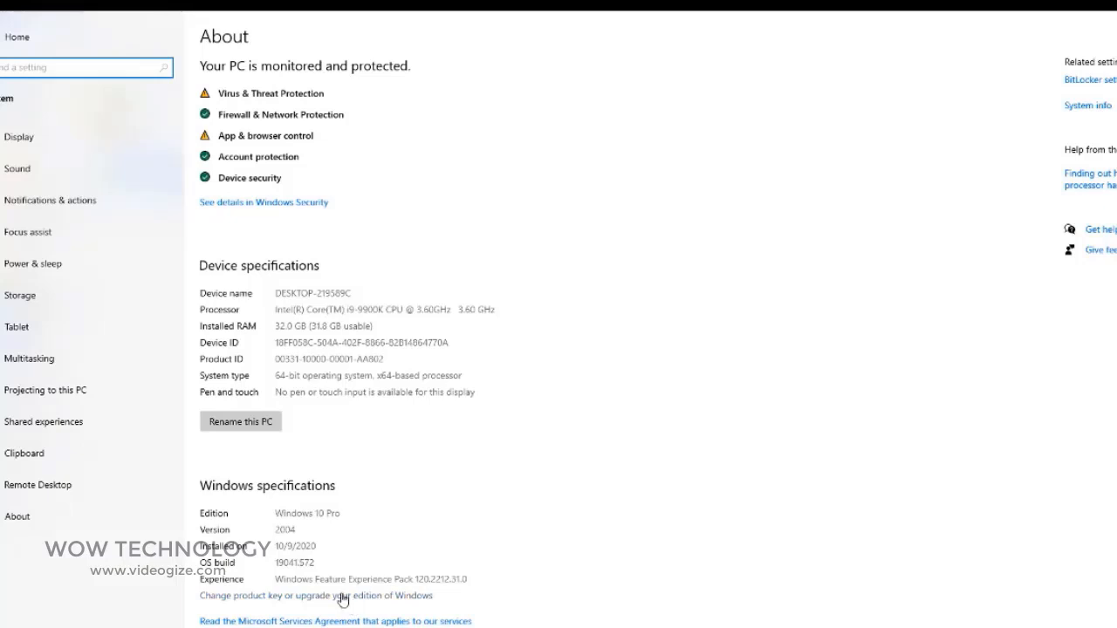
# Change the product key in About and activate Windows 10 Pro with a digital license
pyautogui.click(316, 596)
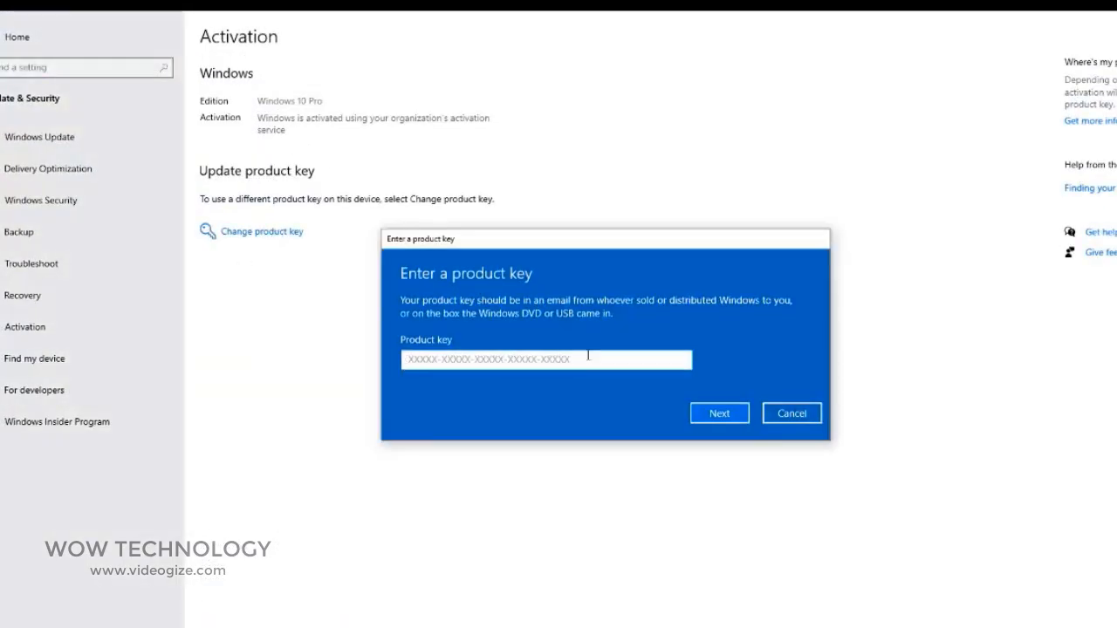
pyautogui.click(719, 412)
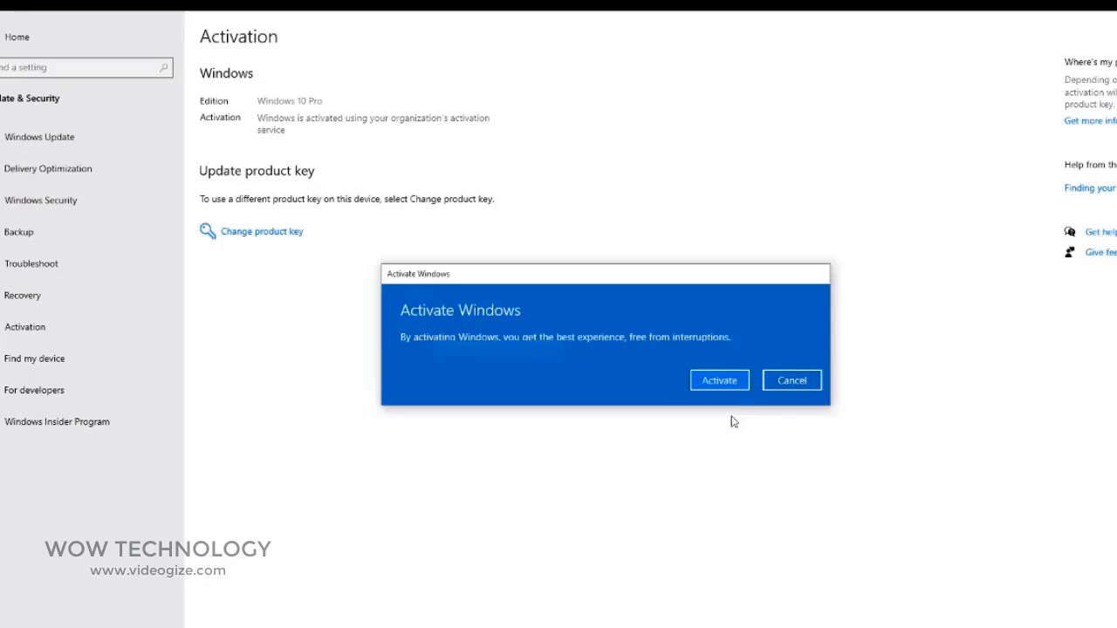
pyautogui.click(719, 380)
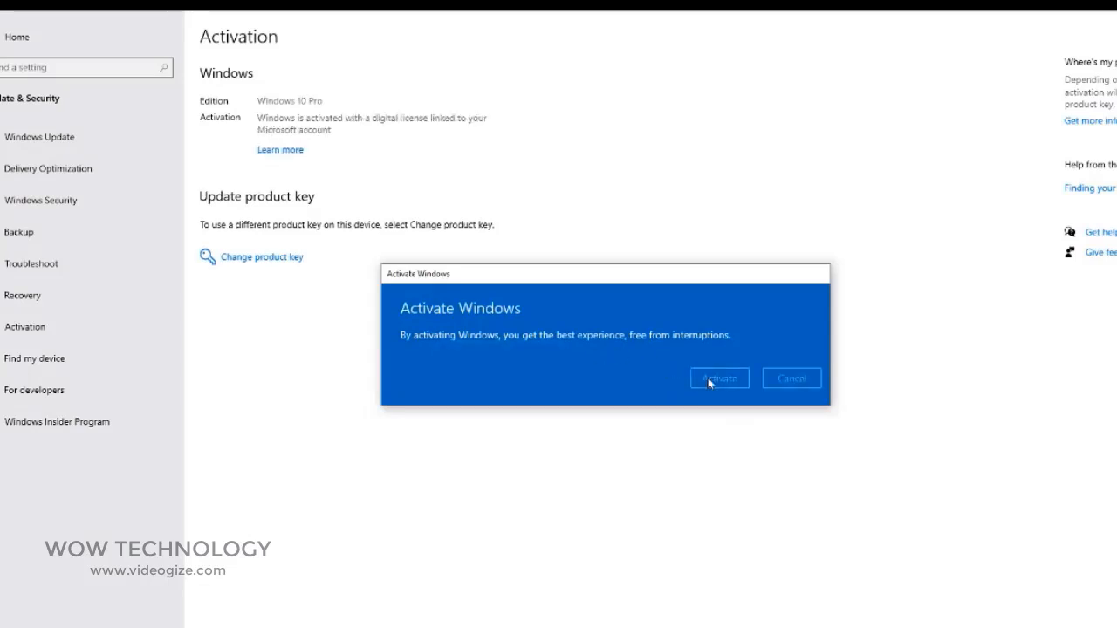
pyautogui.click(719, 377)
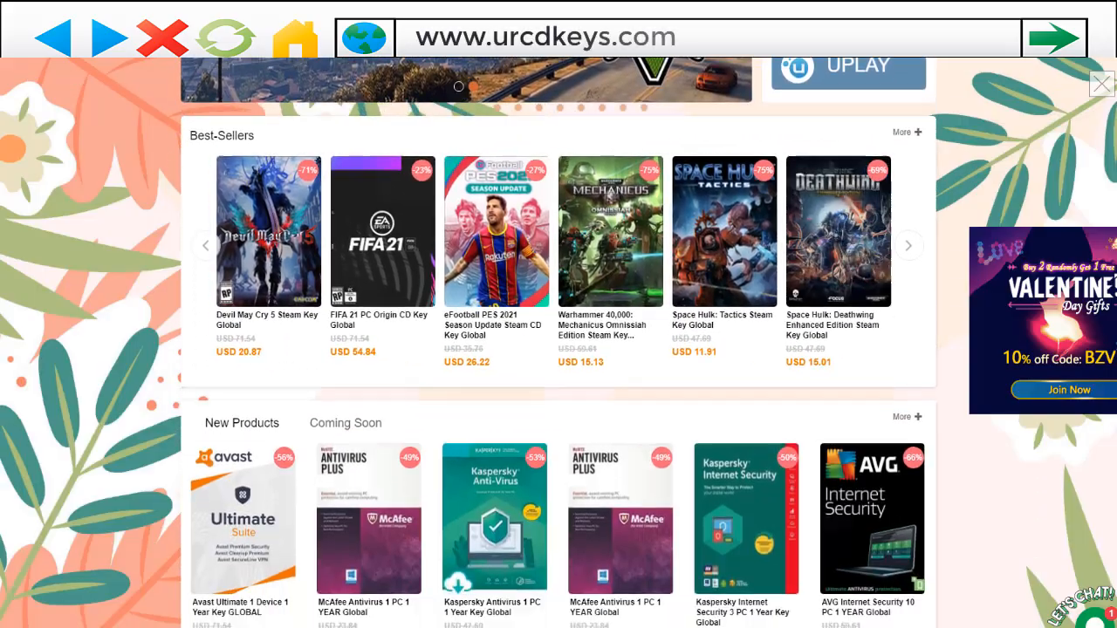
pyautogui.scroll(-3)
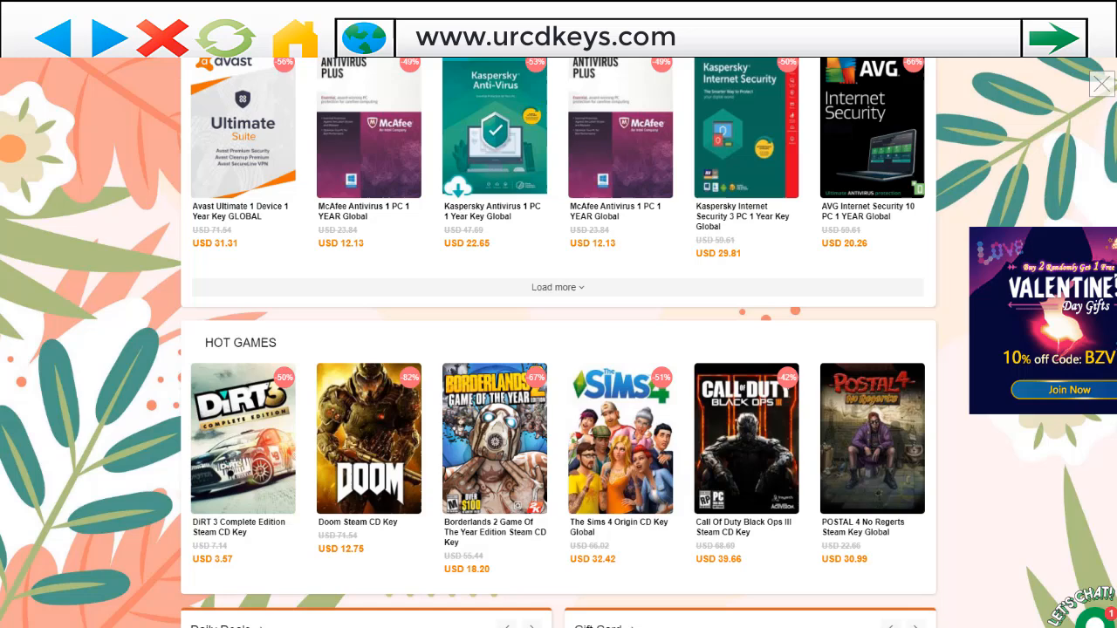
pyautogui.scroll(-3)
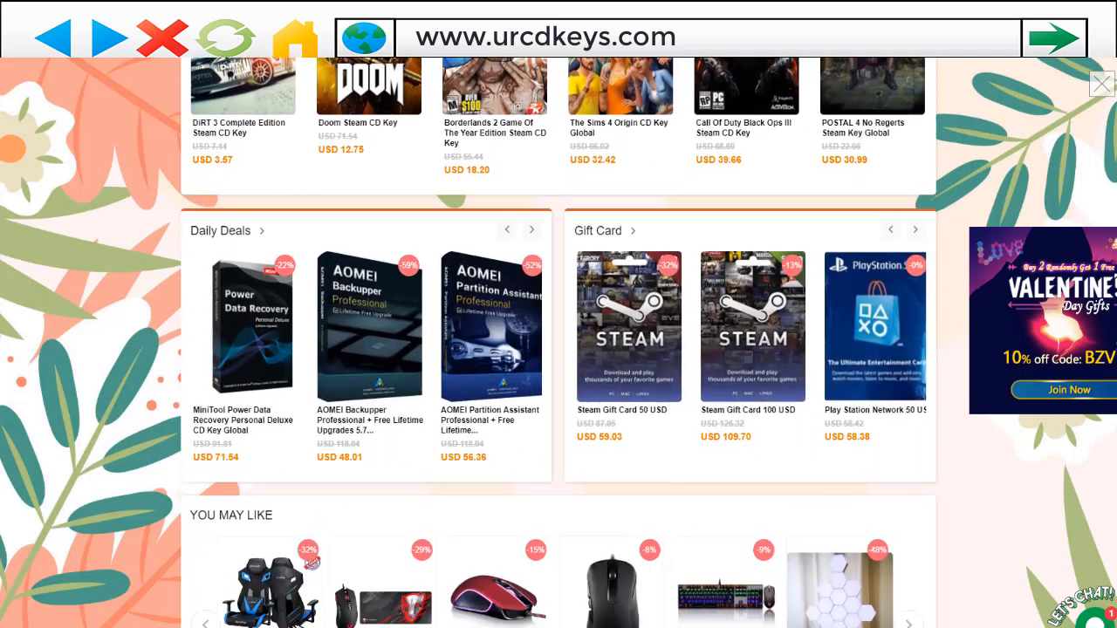
pyautogui.scroll(-3)
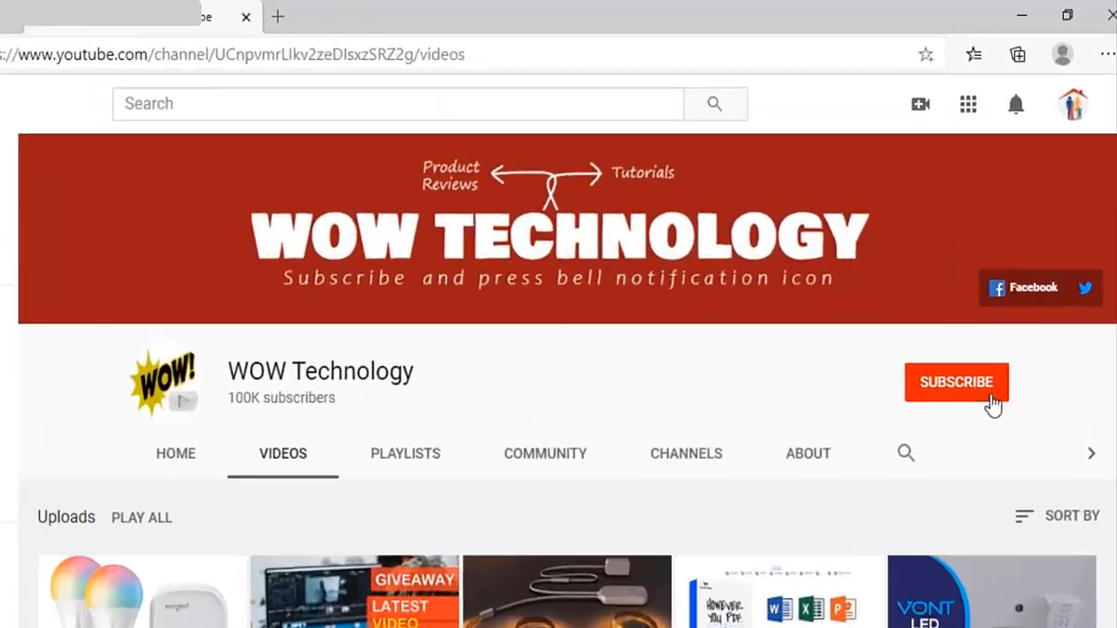
# Subscribe to the WOW Technology YouTube channel
pyautogui.click(957, 382)
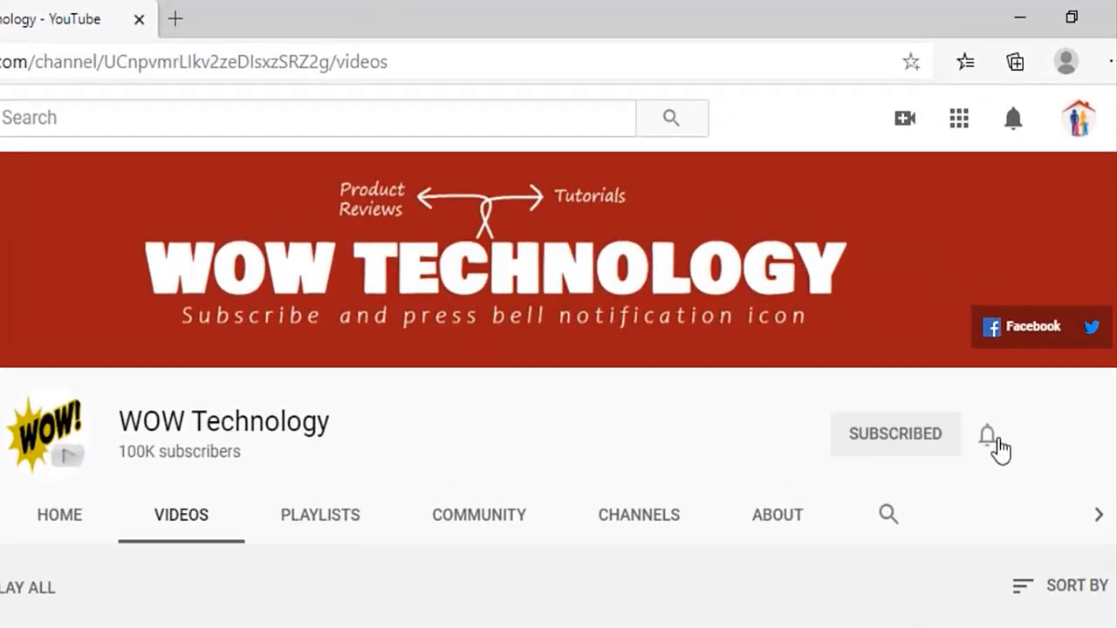